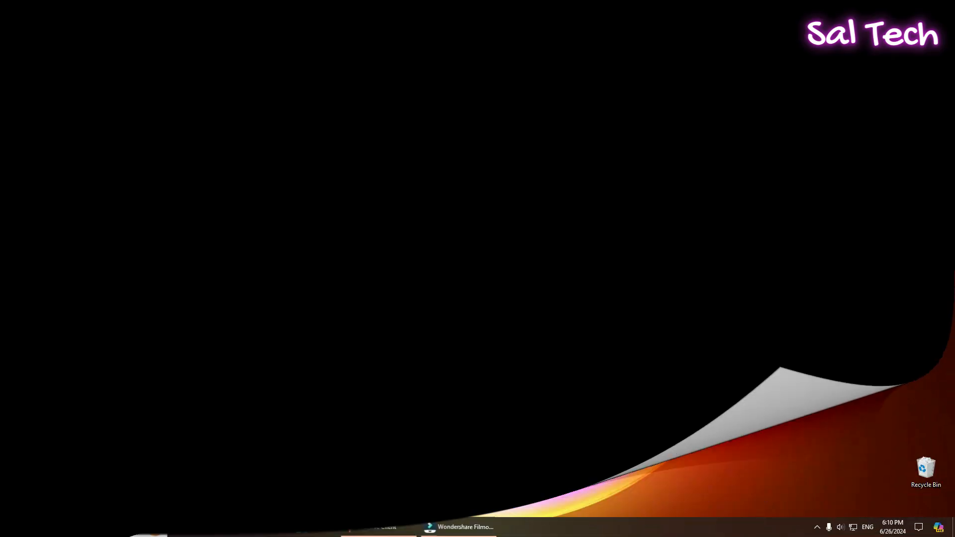
Launch Visual Studio 2022 from the Start menu's Recently added list
click(8, 527)
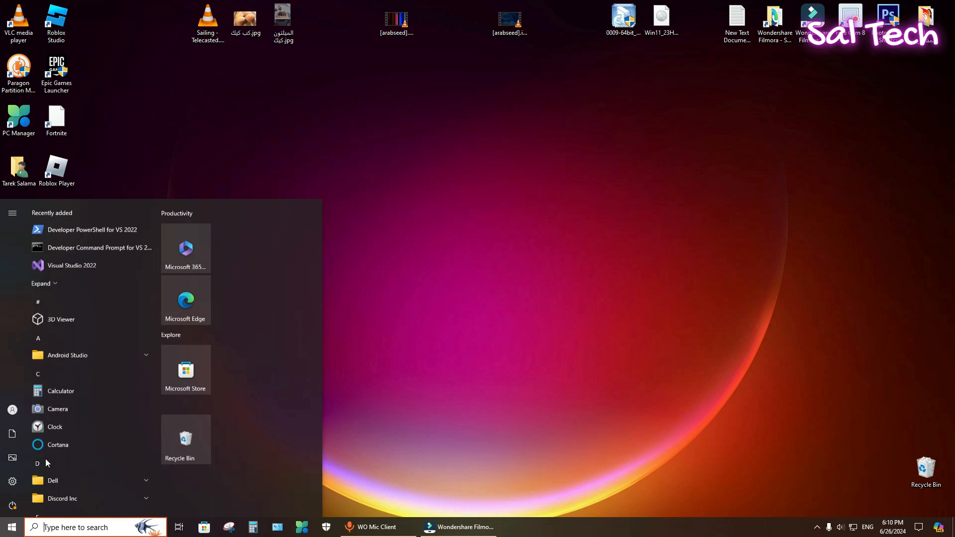
mouse_move(91, 274)
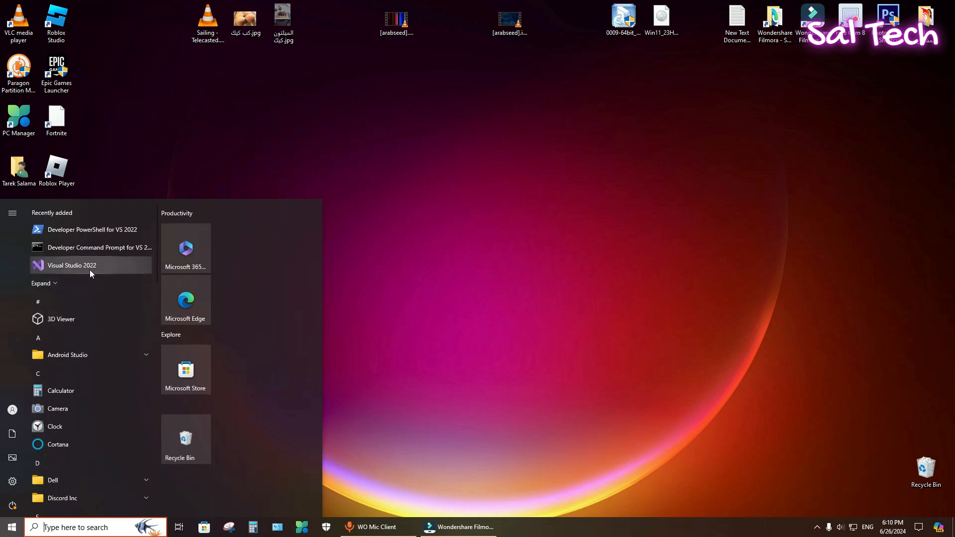
click(72, 265)
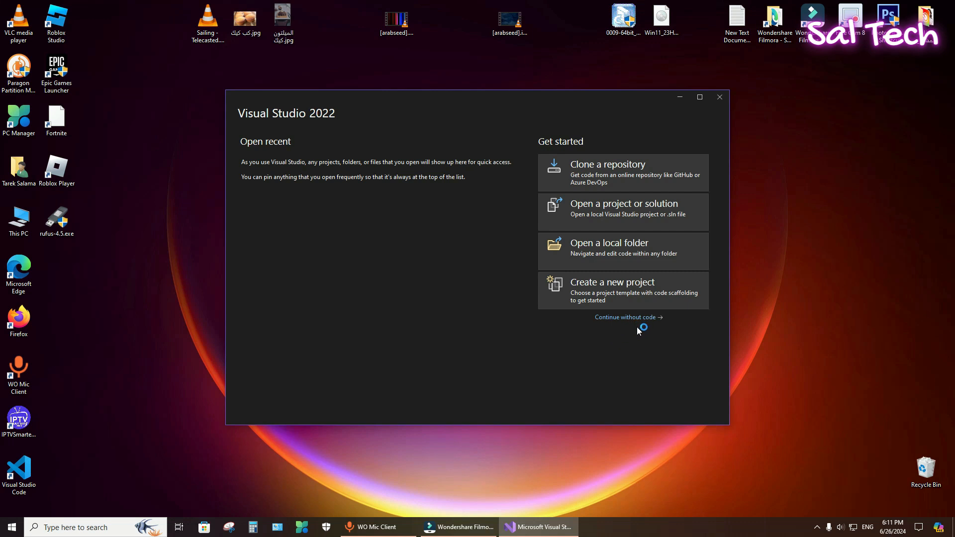
Continue into the Visual Studio editor without opening any code or project
click(624, 317)
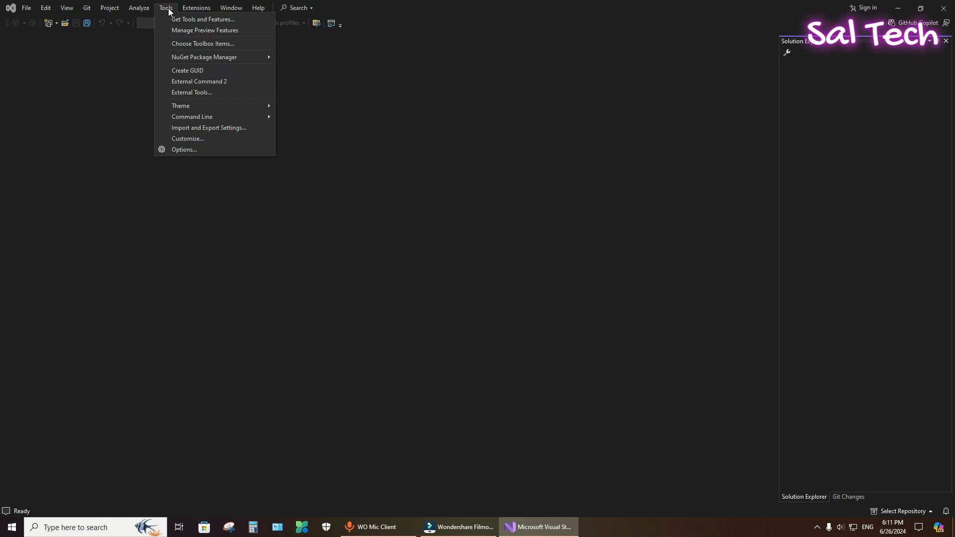
mouse_move(203, 19)
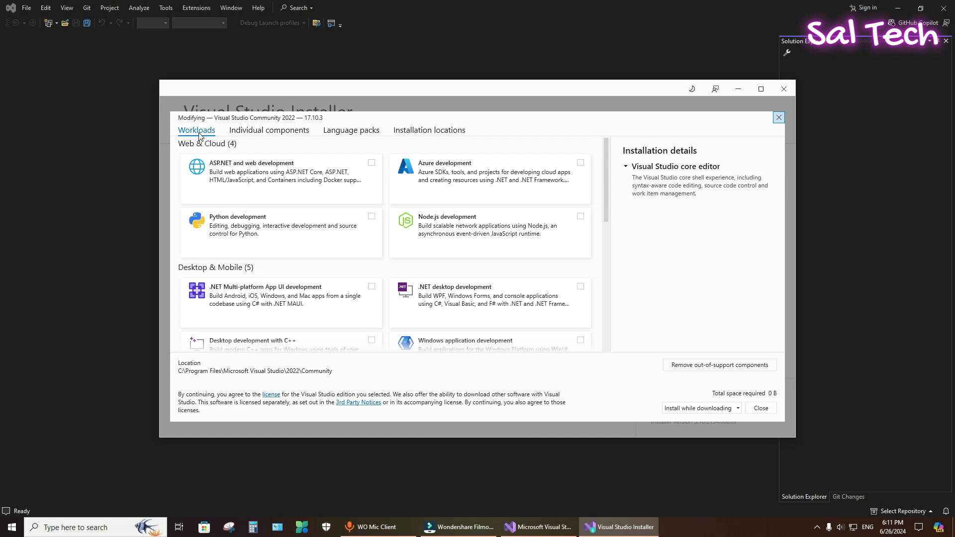
Add the Desktop development with C++ workload (9.24 GB) and start installing via Modify
scroll(down, 3)
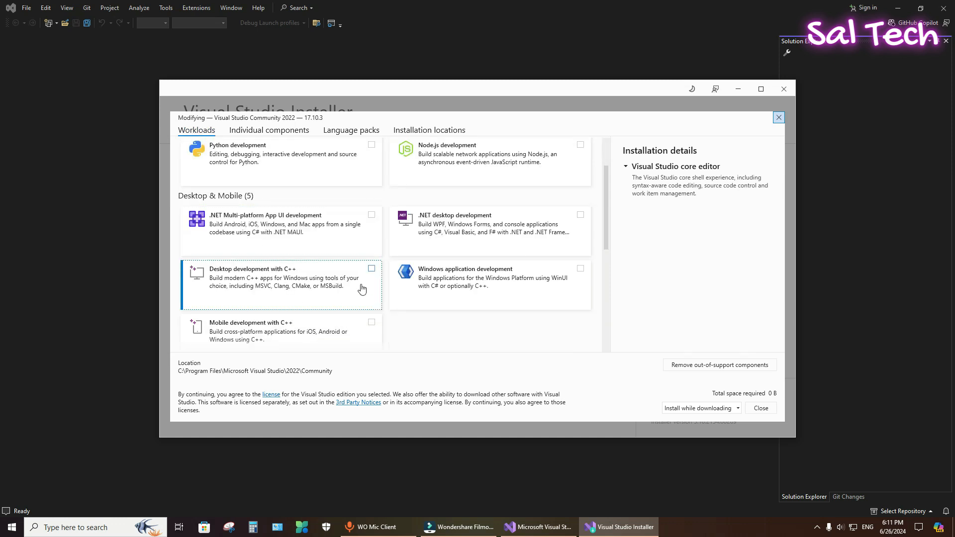
click(372, 268)
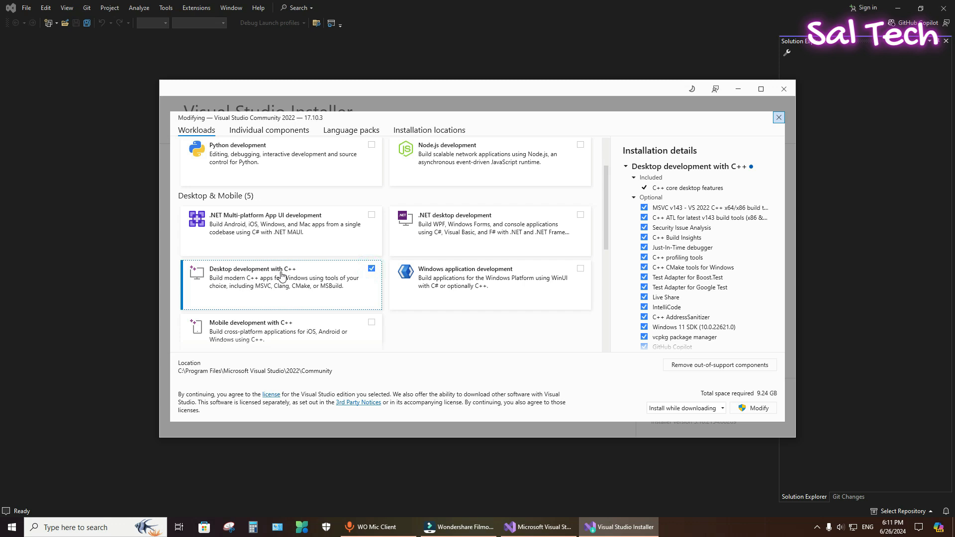
mouse_move(300, 275)
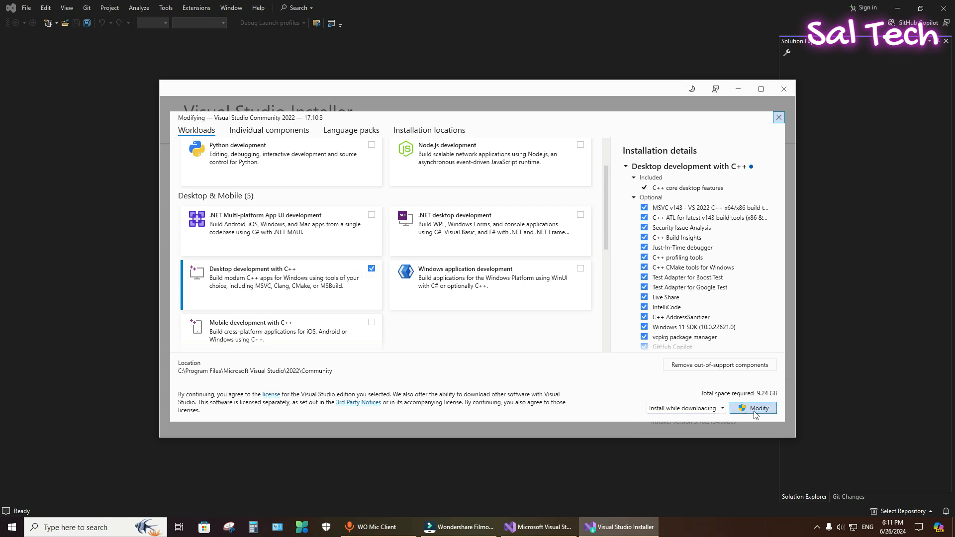
click(753, 408)
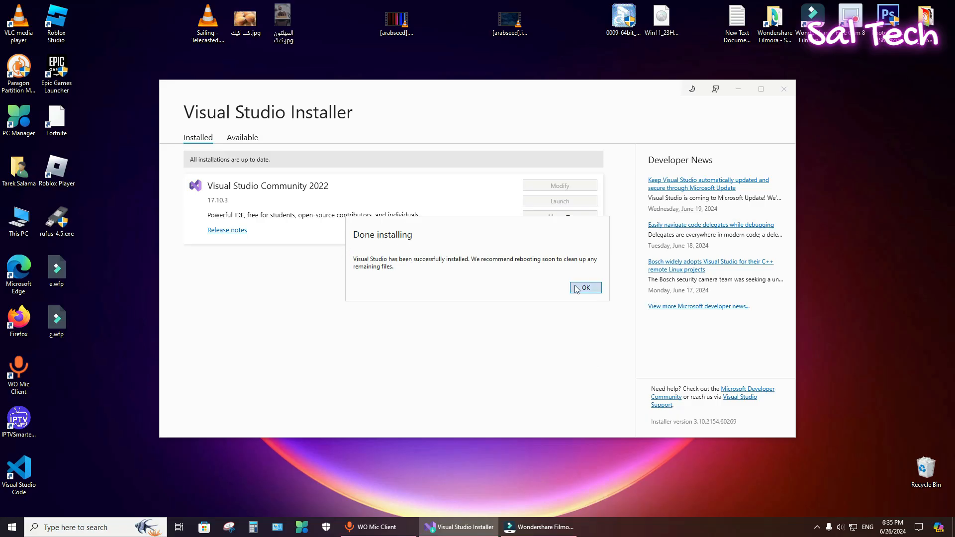
Acknowledge the Done installing message and close the Visual Studio Installer
click(585, 288)
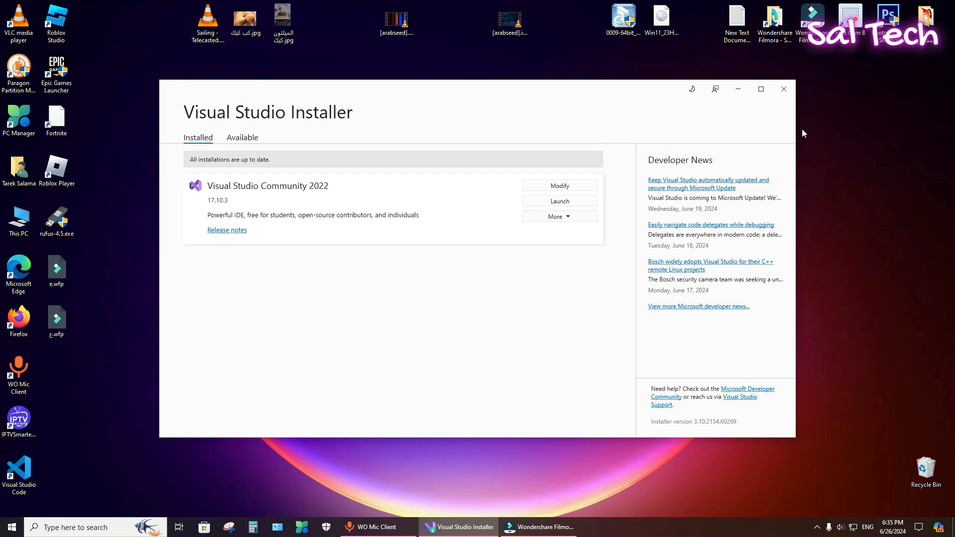
mouse_move(784, 89)
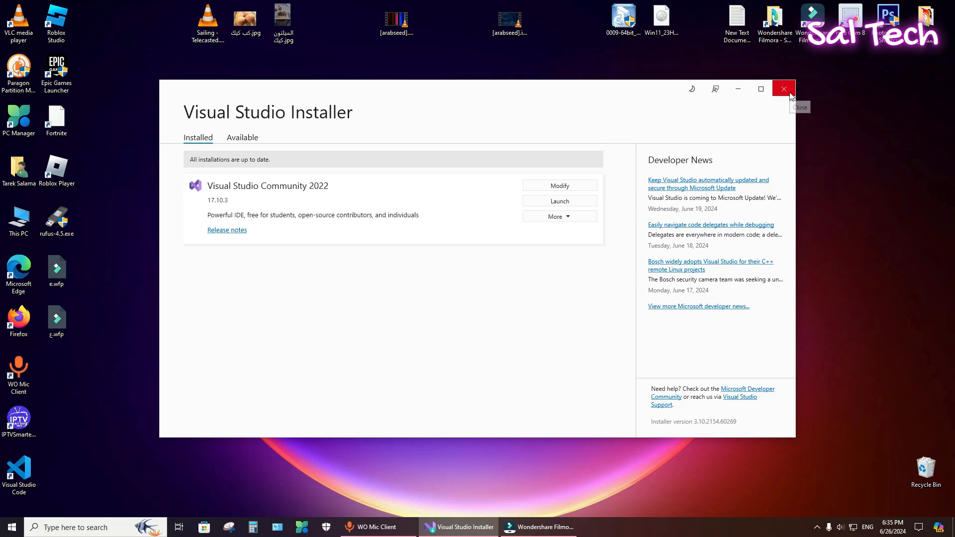
click(784, 89)
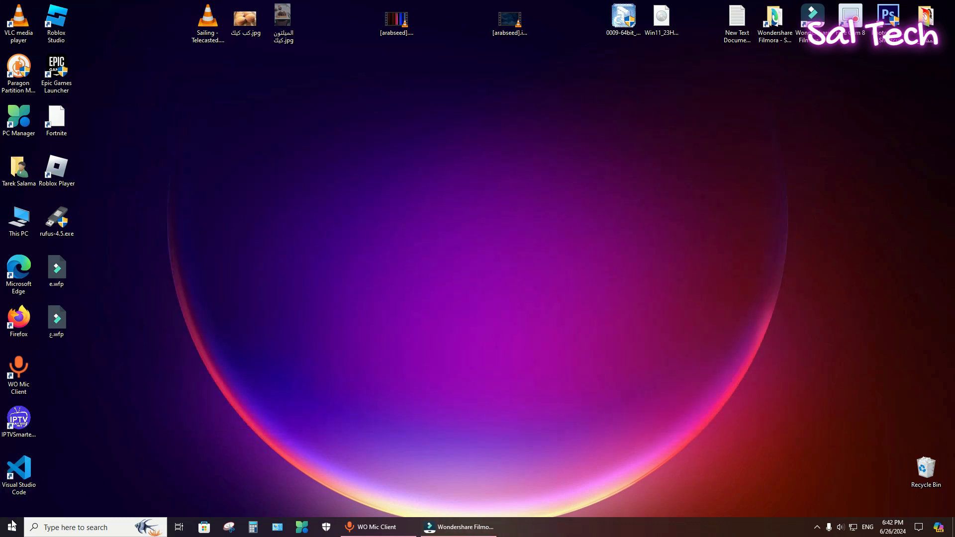
Relaunch Visual Studio 2022 from the Start menu's app list under V
click(15, 528)
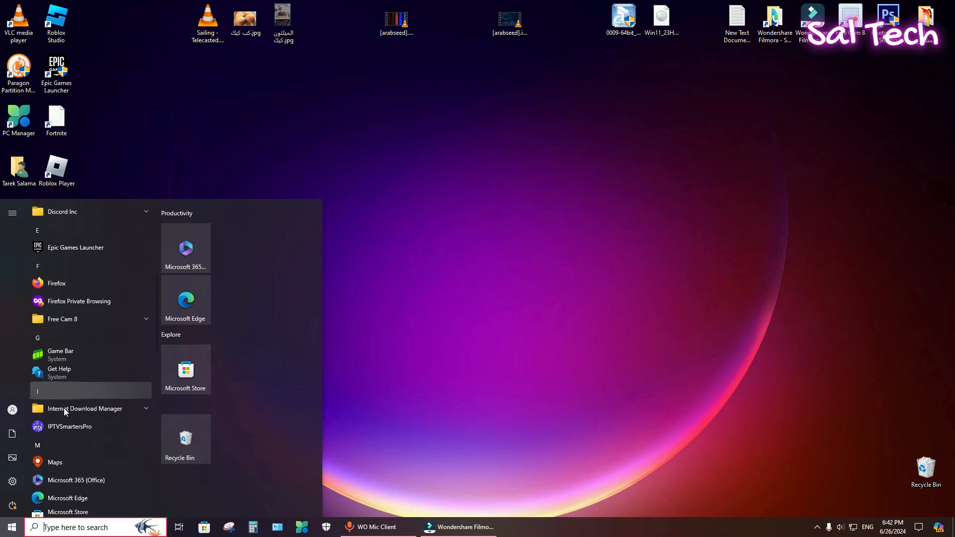
scroll(down, 3)
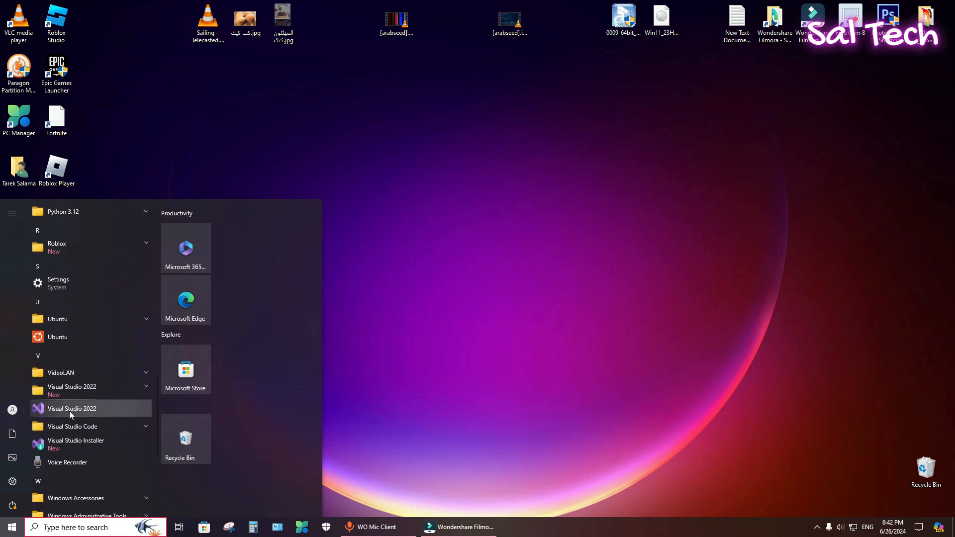
click(72, 408)
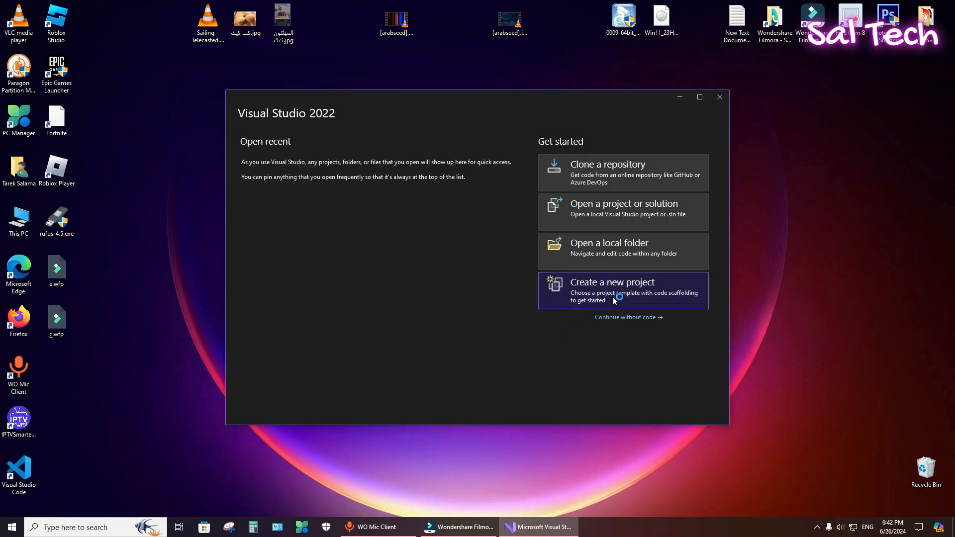
Start a new project and choose the Console App template filtered to C++ and Windows
click(612, 291)
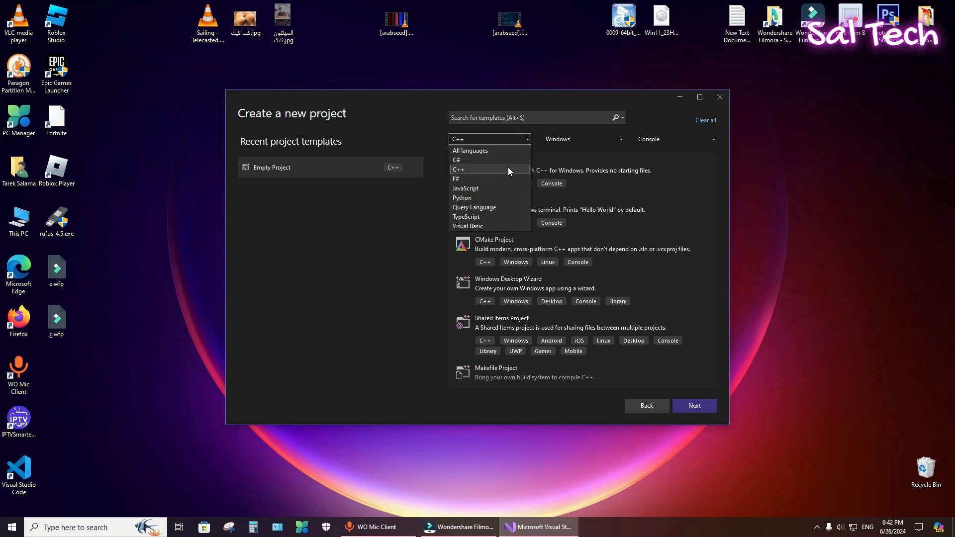
click(583, 139)
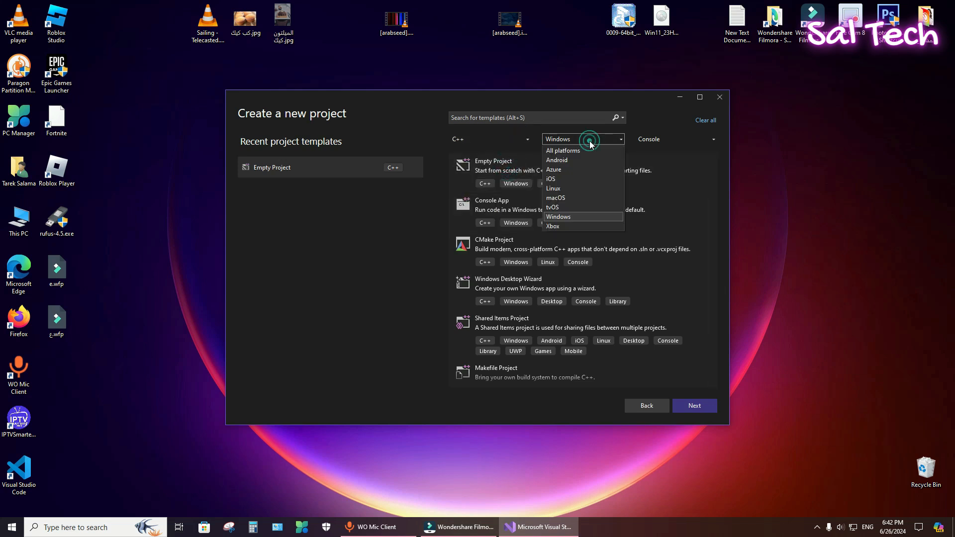
click(558, 216)
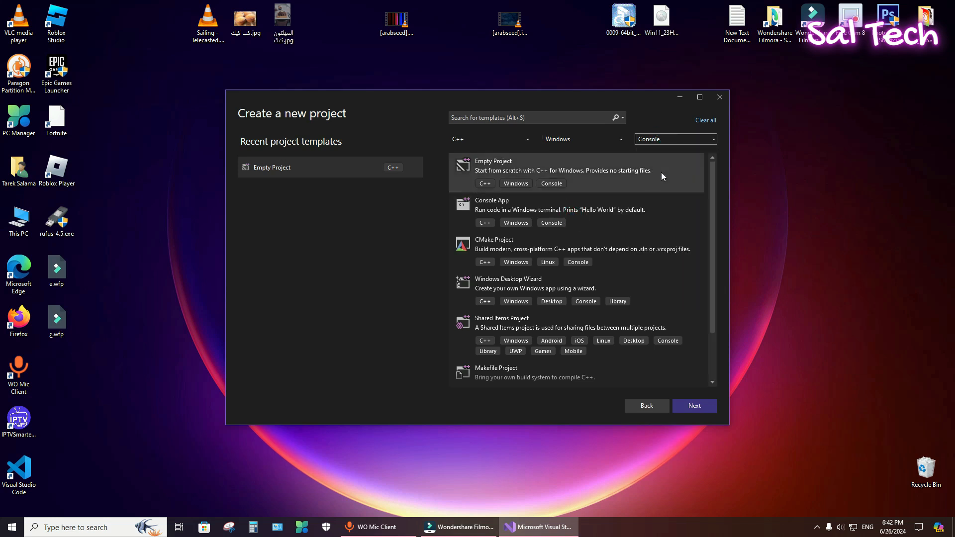
mouse_move(523, 210)
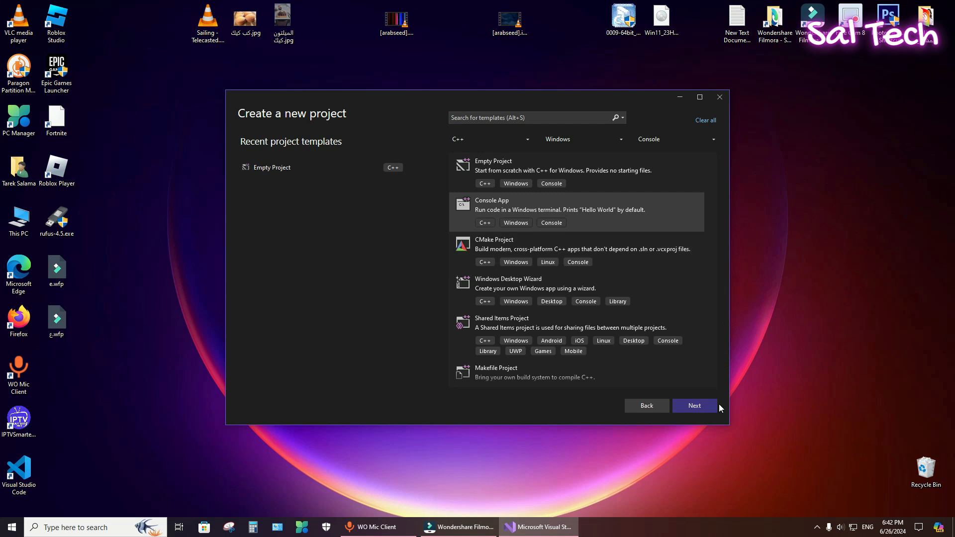
click(695, 405)
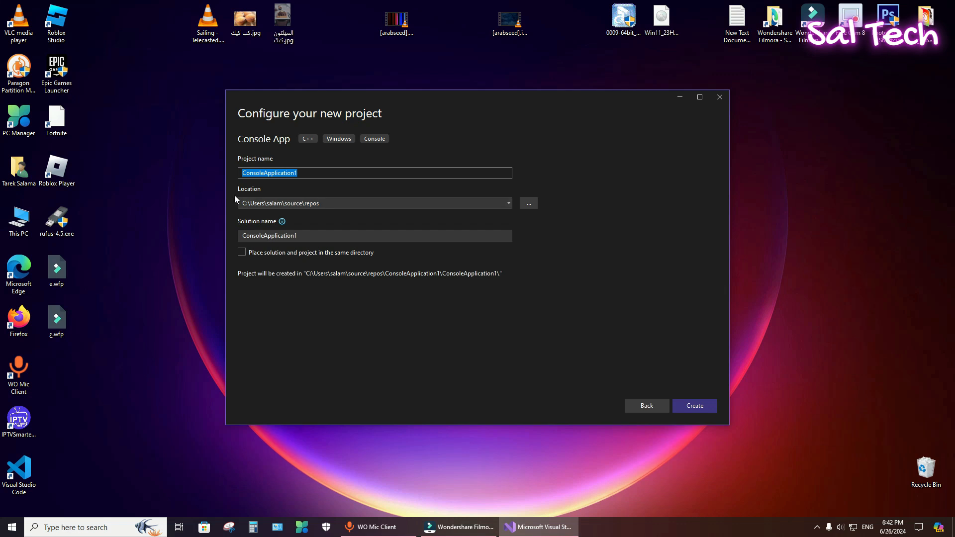
mouse_move(358, 221)
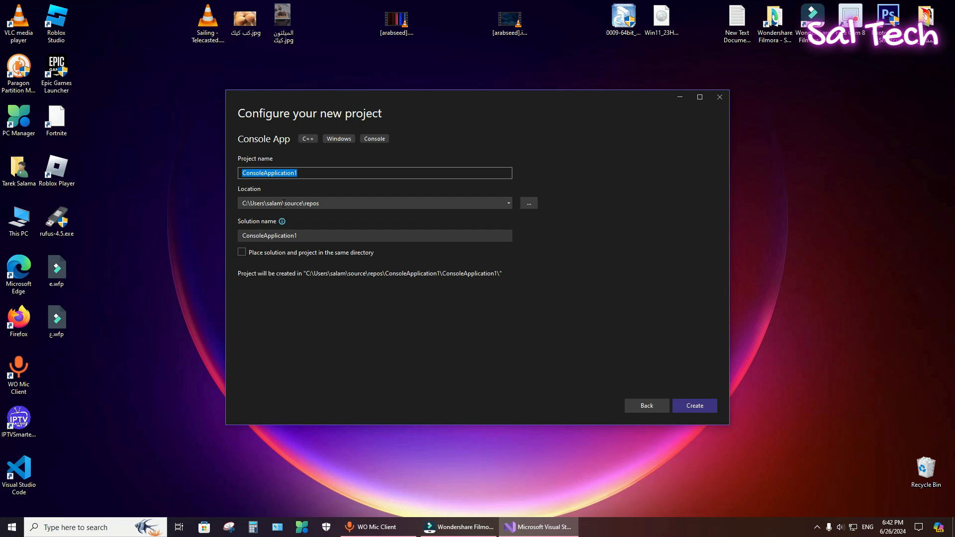
mouse_move(717, 411)
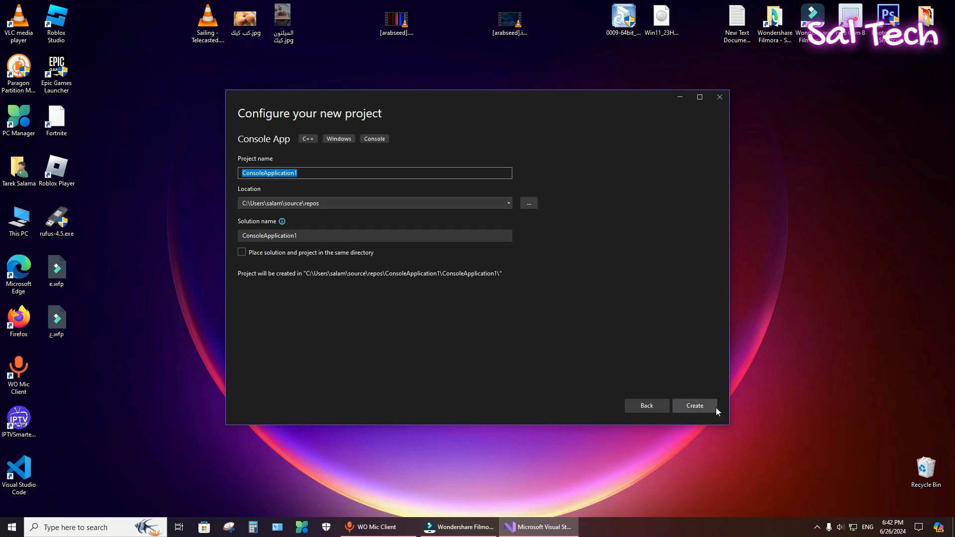
Create the ConsoleApplication1 project with the default name and repos location
click(695, 406)
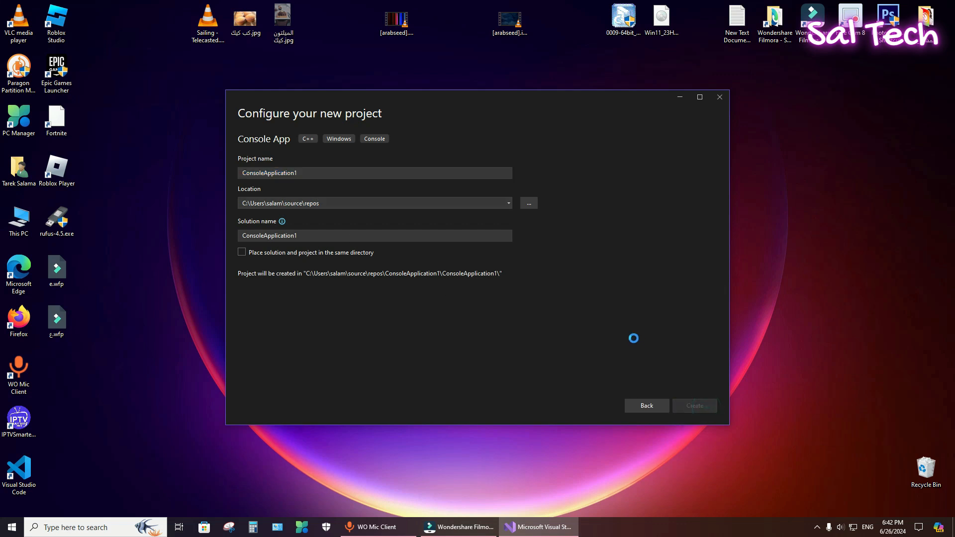
click(694, 405)
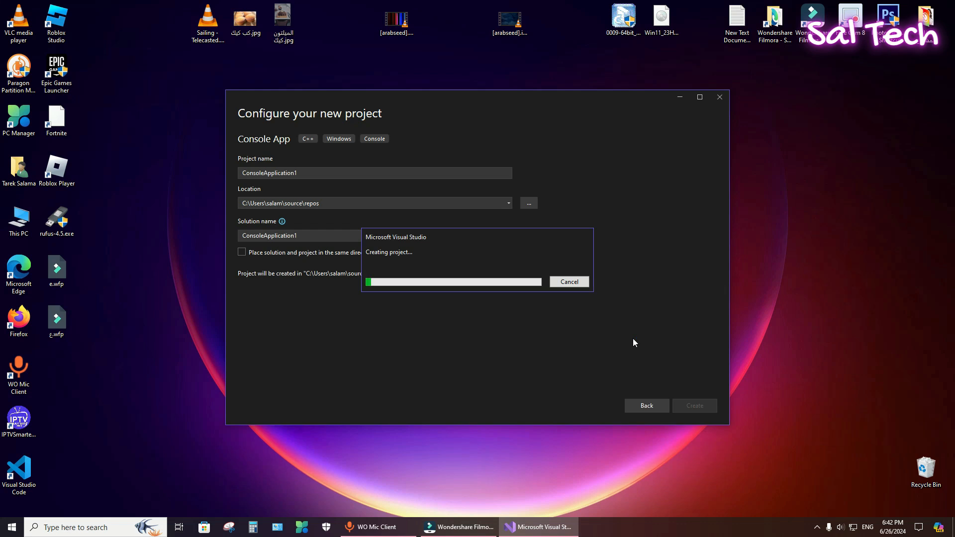